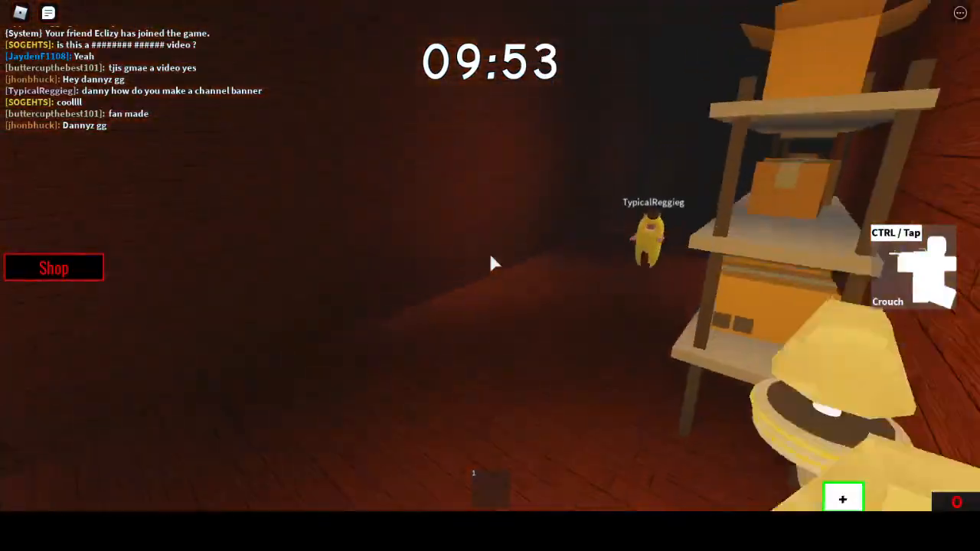
mouse_move(490, 276)
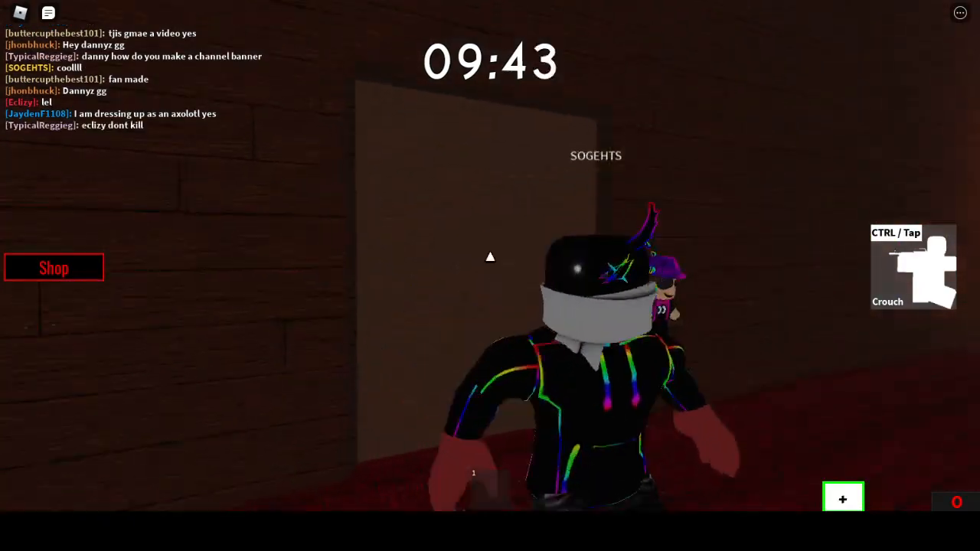
mouse_move(490, 264)
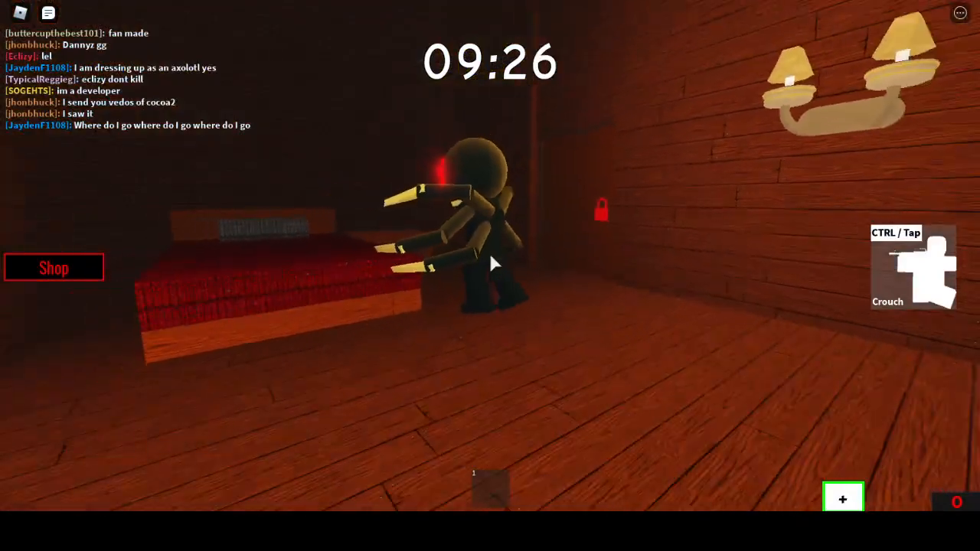
mouse_move(490, 264)
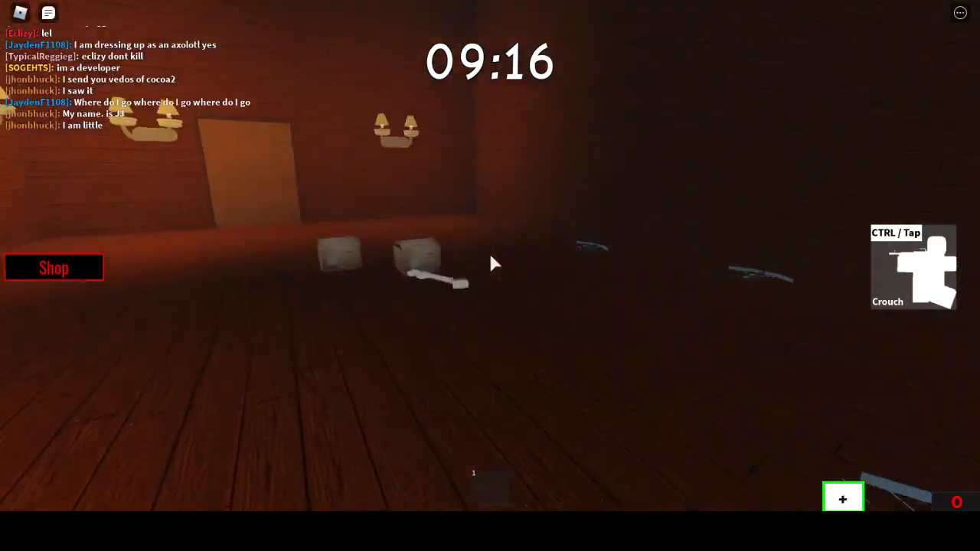
mouse_move(490, 263)
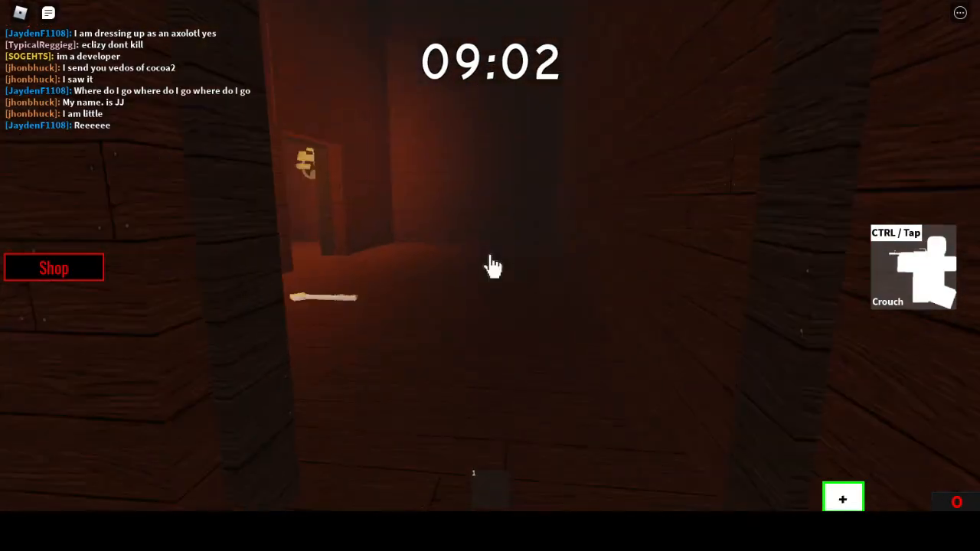
mouse_move(490, 264)
type("hi")
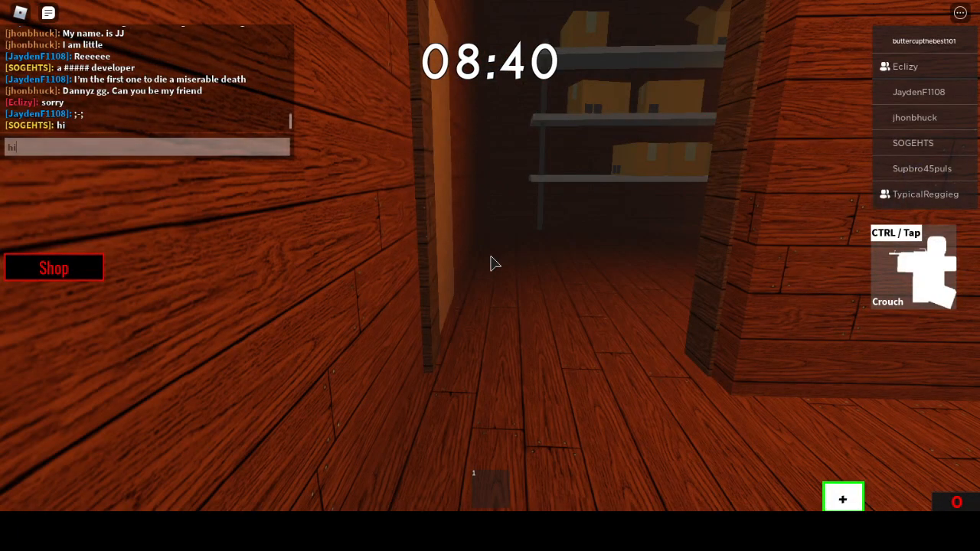
Step: Send 'hi' to the game chat, then send 'im rec hold up' to the other players
key("Return")
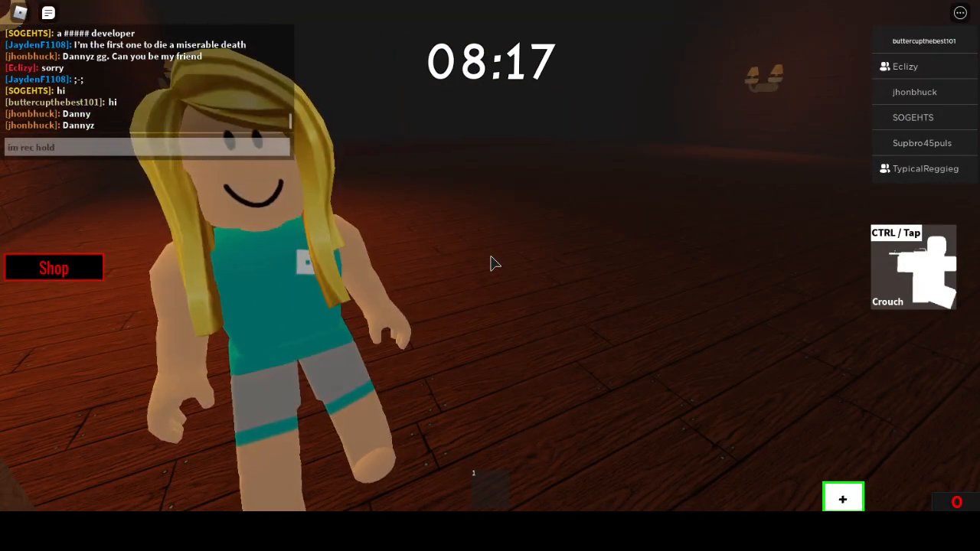
type("up")
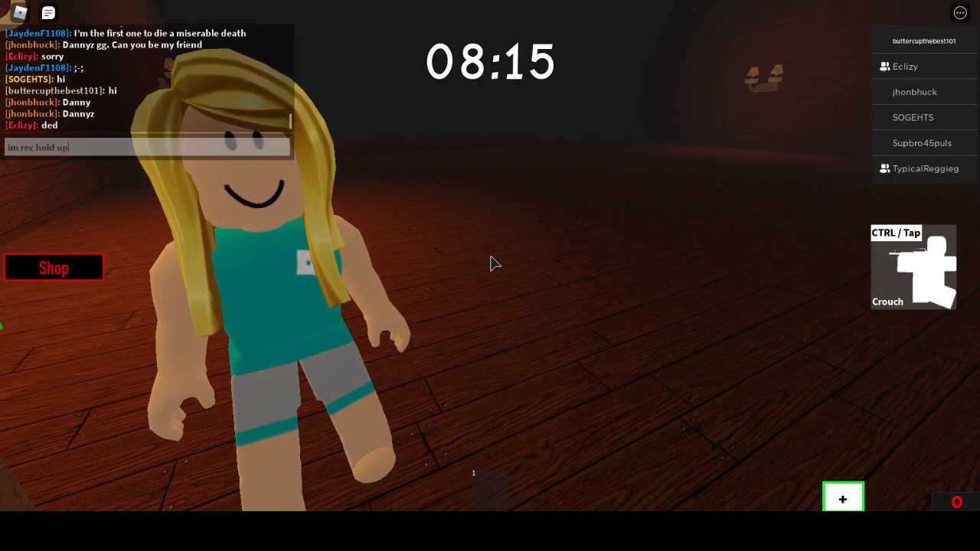
key("Return")
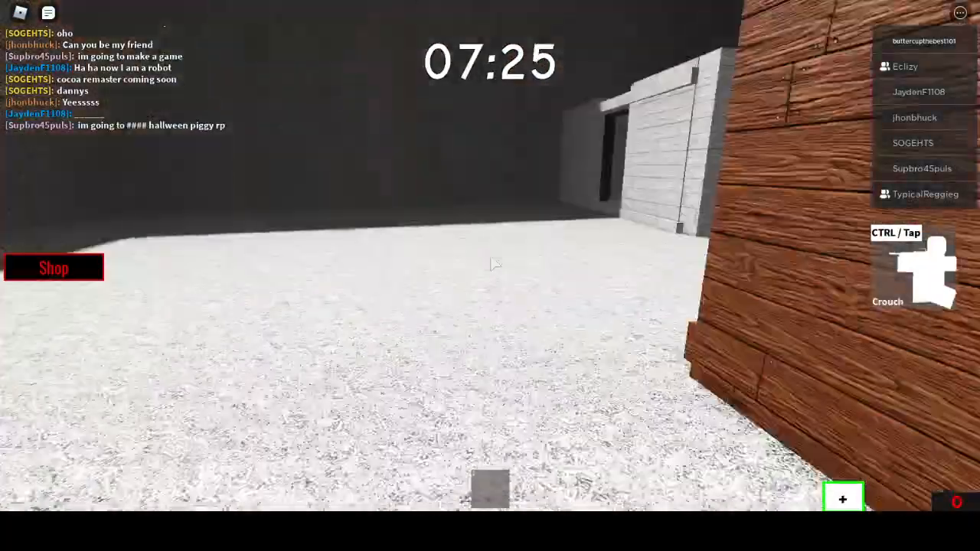
mouse_move(490, 264)
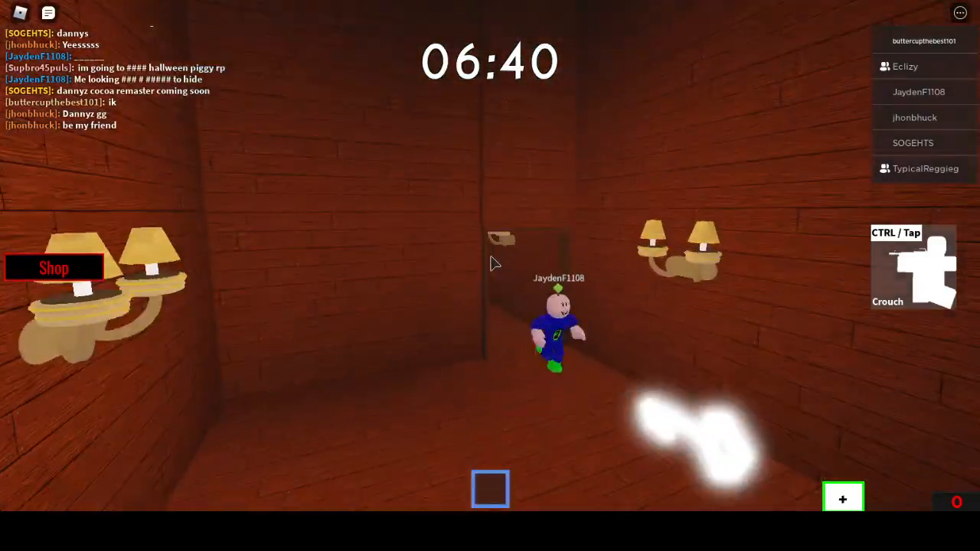
mouse_move(490, 275)
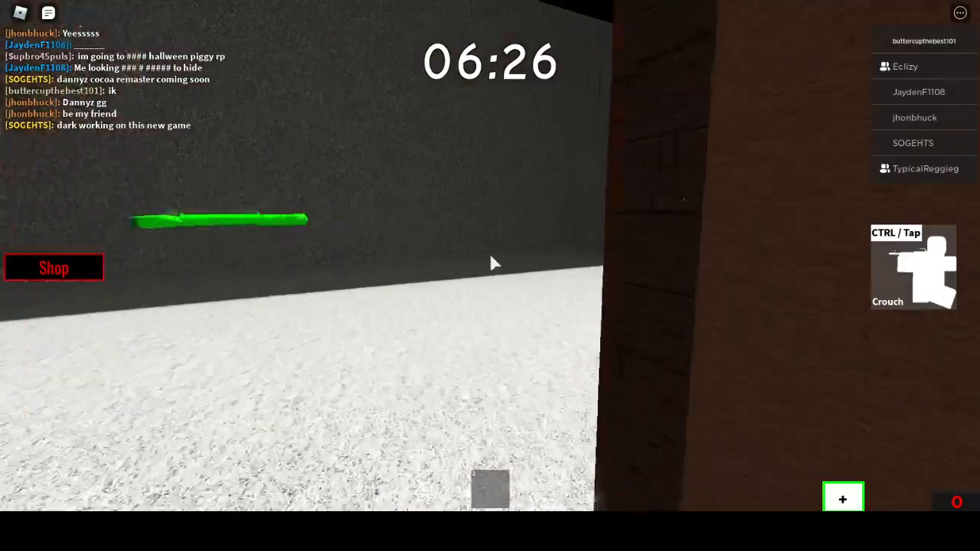
mouse_move(490, 276)
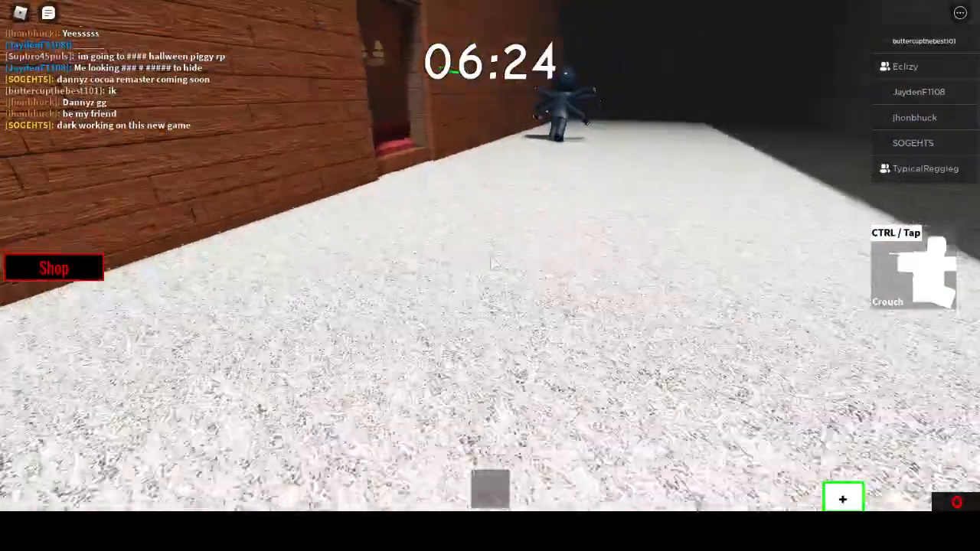